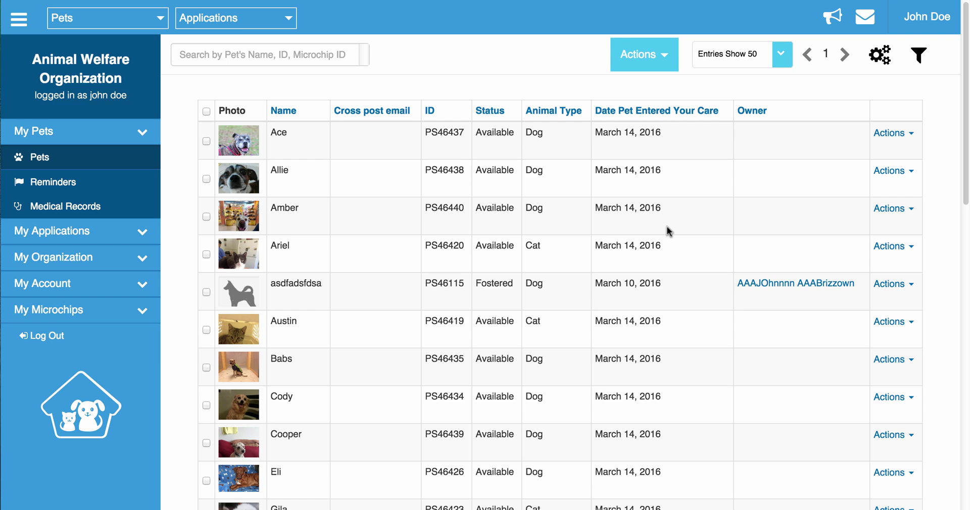
{"action": "mouse_move", "coordinate": [810, 163]}
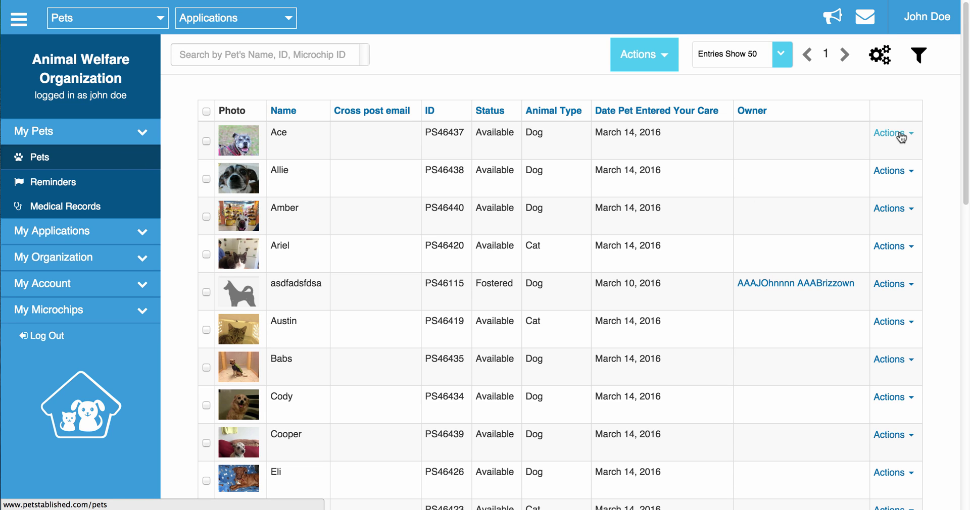
From Ace's row Actions menu in the Pets list, view Ace's medical records.
{"action": "left_click", "coordinate": [891, 132]}
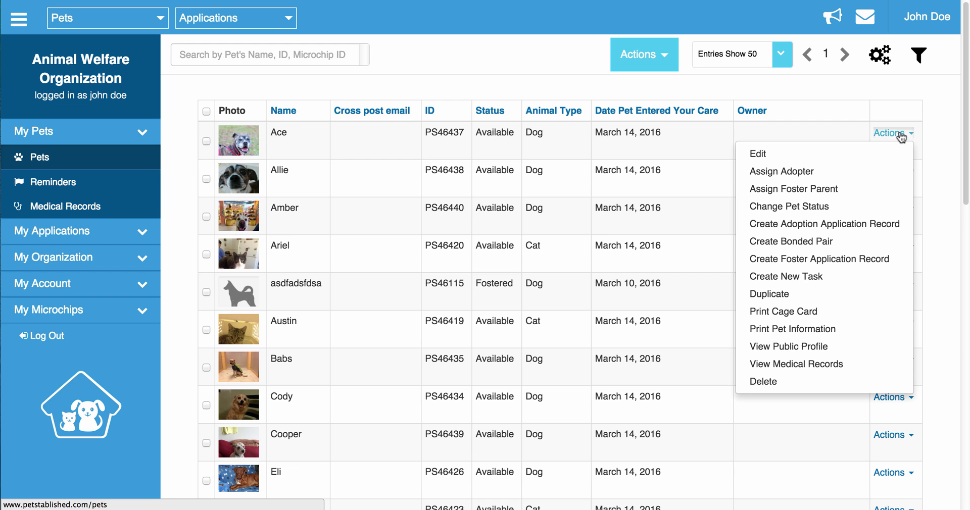
{"action": "mouse_move", "coordinate": [796, 364]}
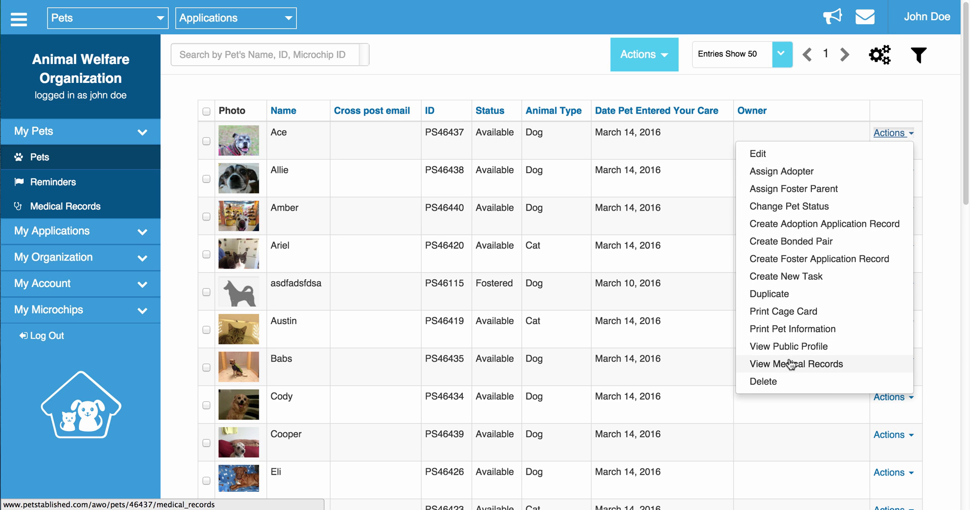
{"action": "left_click", "coordinate": [797, 364]}
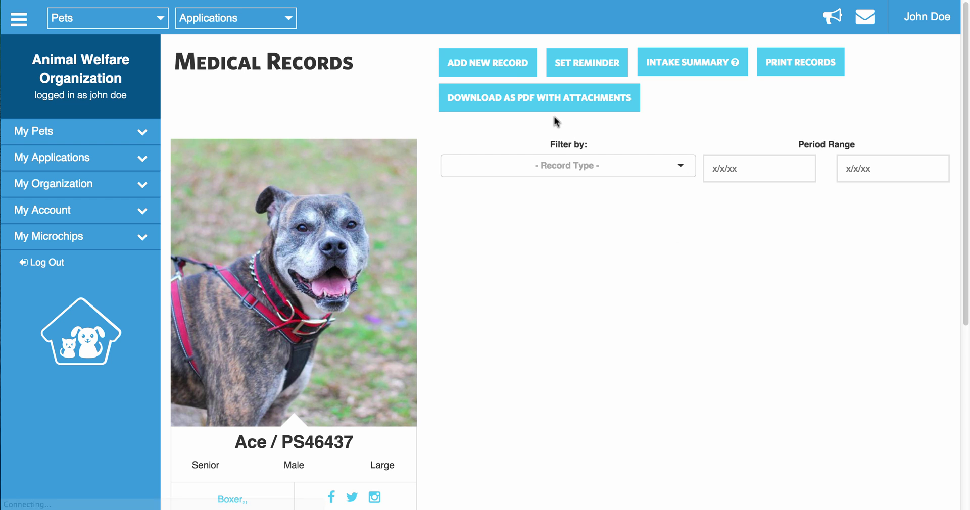
{"action": "left_click", "coordinate": [487, 61]}
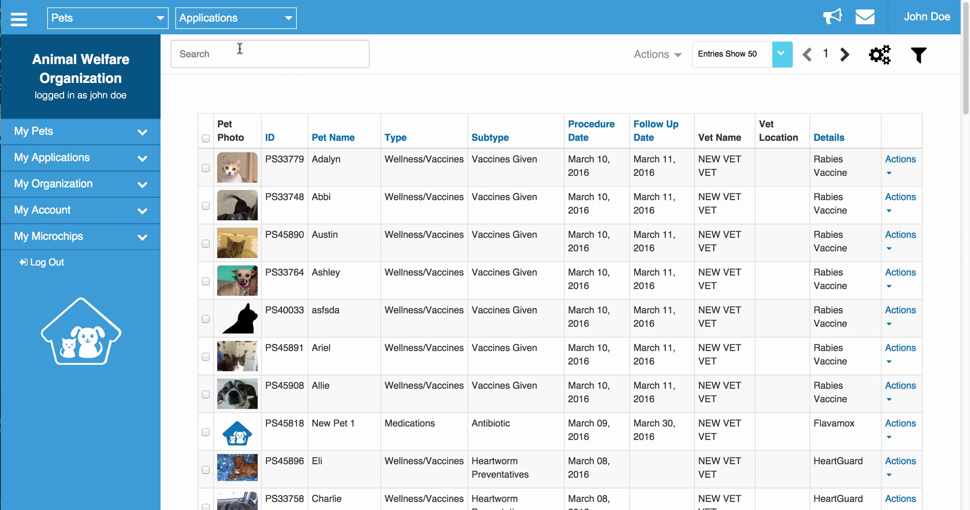
Filter the records list to Abbi and begin adding a new medical record.
{"action": "type", "text": "Abbi"}
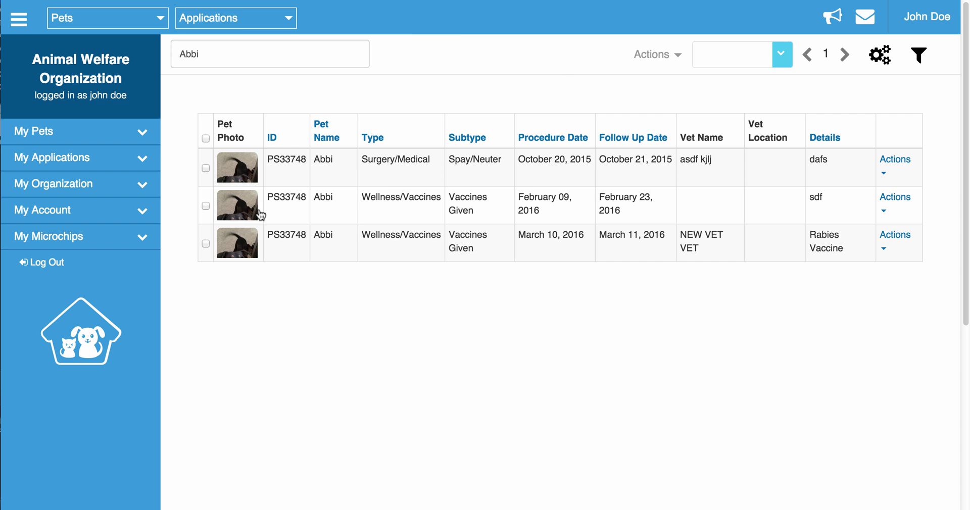
{"action": "mouse_move", "coordinate": [705, 110]}
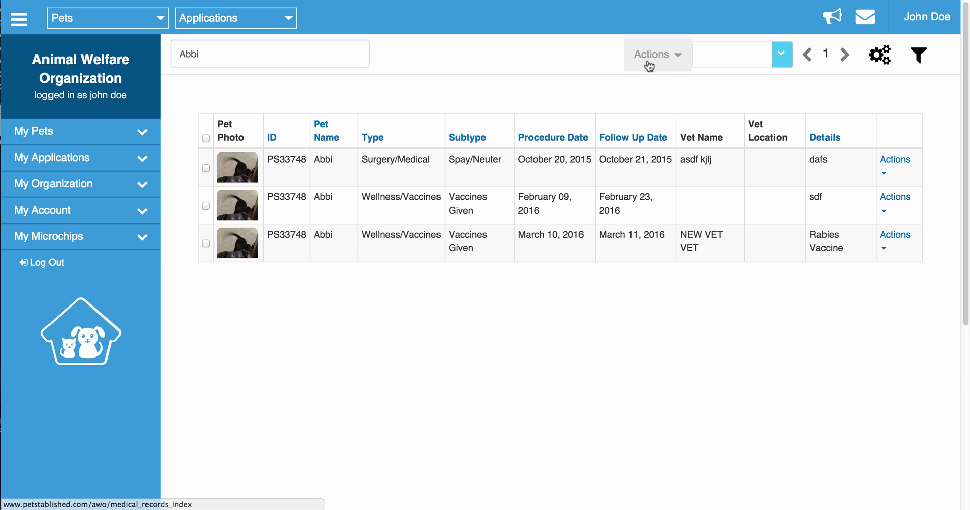
{"action": "left_click", "coordinate": [653, 54]}
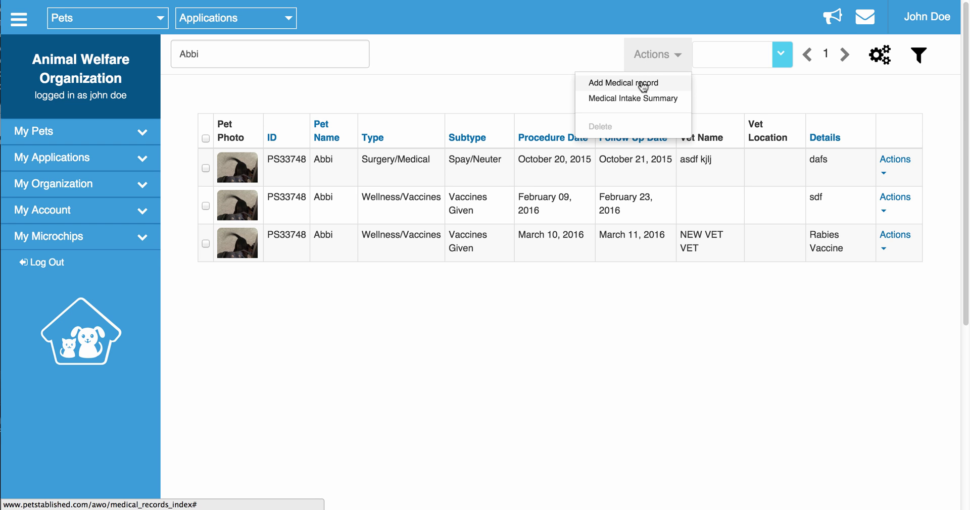
{"action": "left_click", "coordinate": [624, 83]}
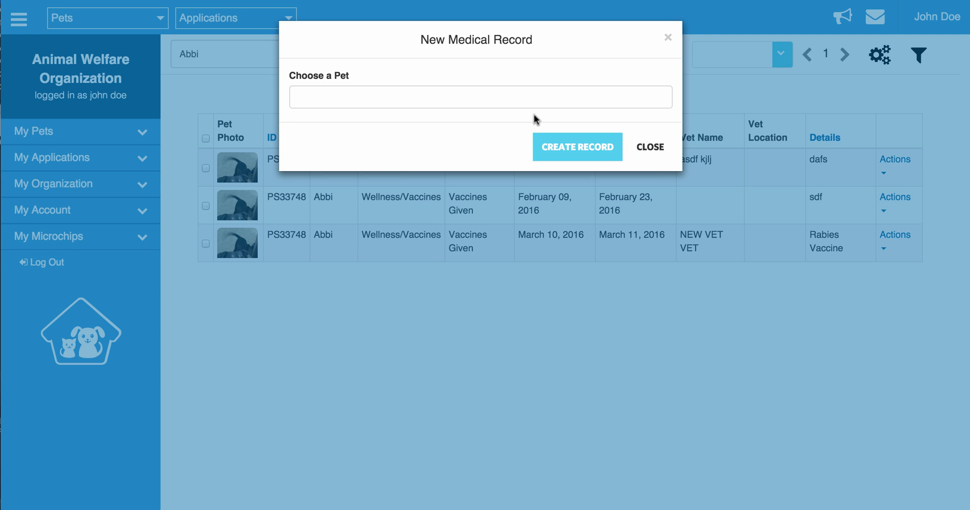
Select Abbi, Ace, Adalyn and both Allies, then create the record.
{"action": "left_click", "coordinate": [479, 96]}
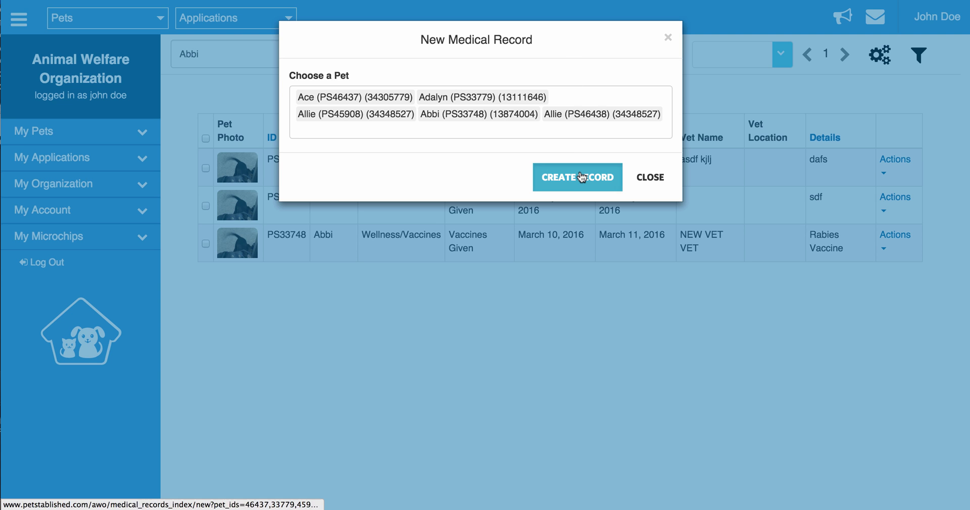
{"action": "left_click", "coordinate": [577, 177]}
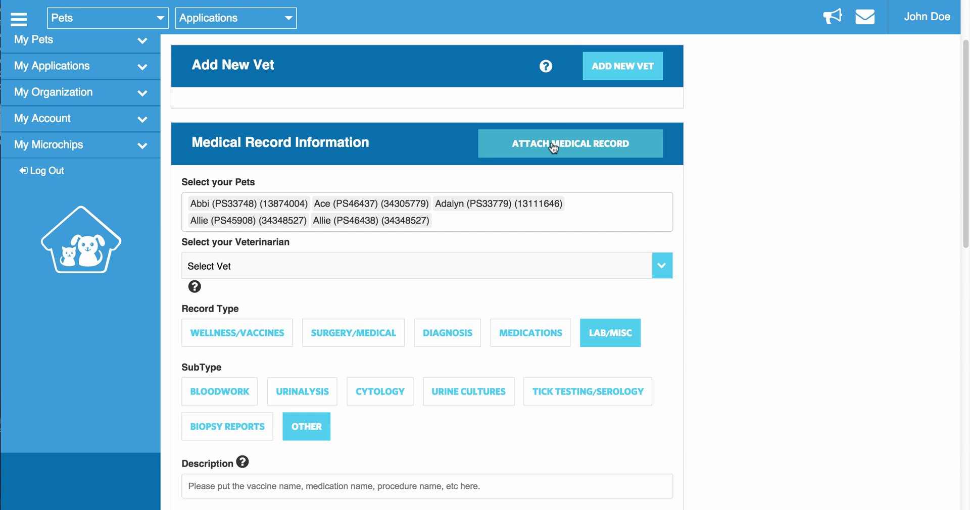
Choose NEW VET VET as the record's veterinarian.
{"action": "left_click", "coordinate": [622, 66]}
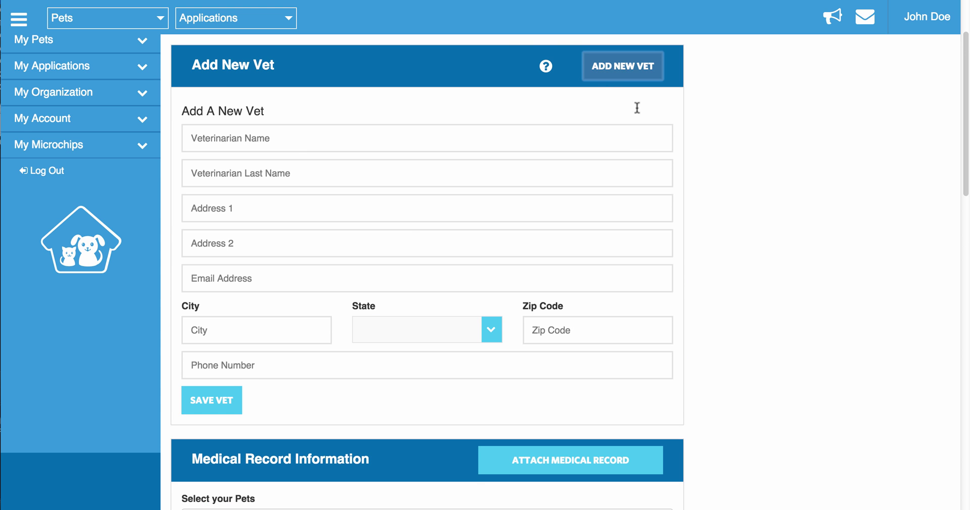
{"action": "scroll", "scroll_direction": "down", "scroll_amount": 3}
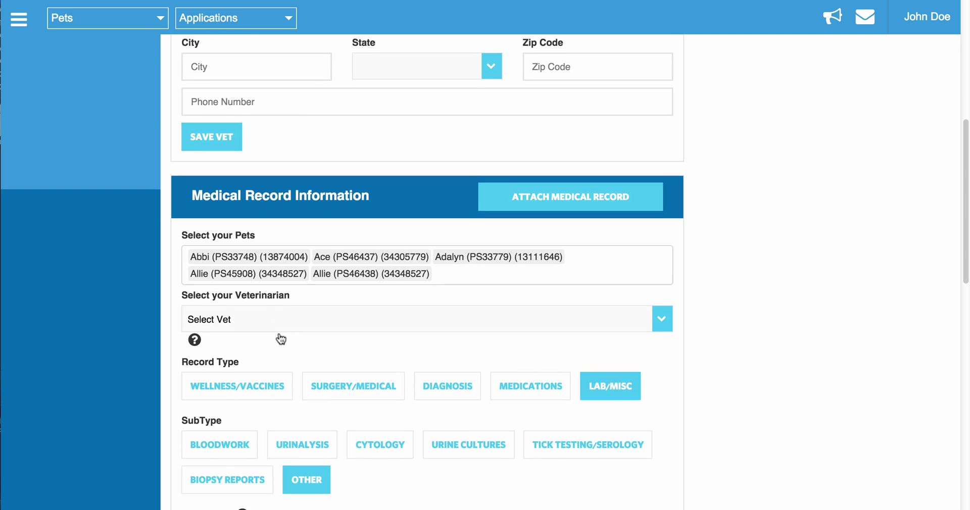
{"action": "scroll", "scroll_direction": "down", "scroll_amount": 3}
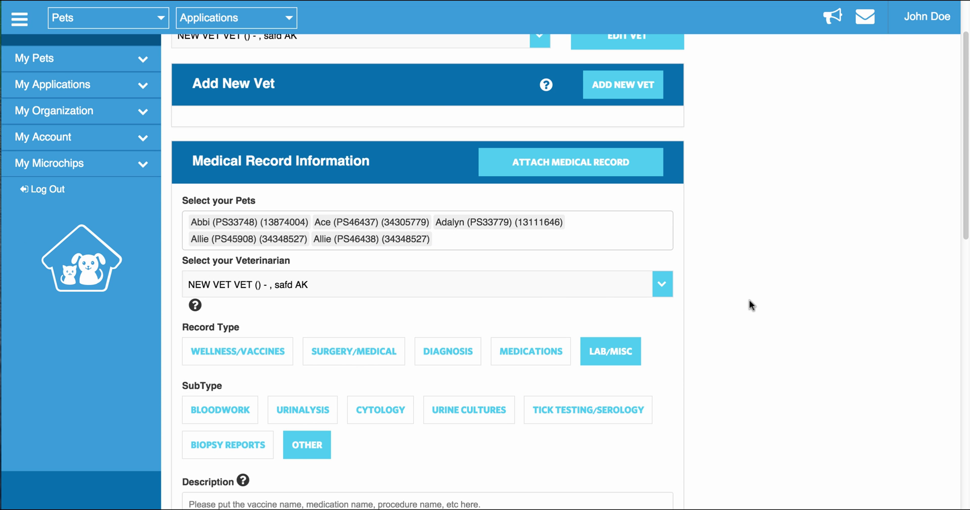
{"action": "mouse_move", "coordinate": [473, 239]}
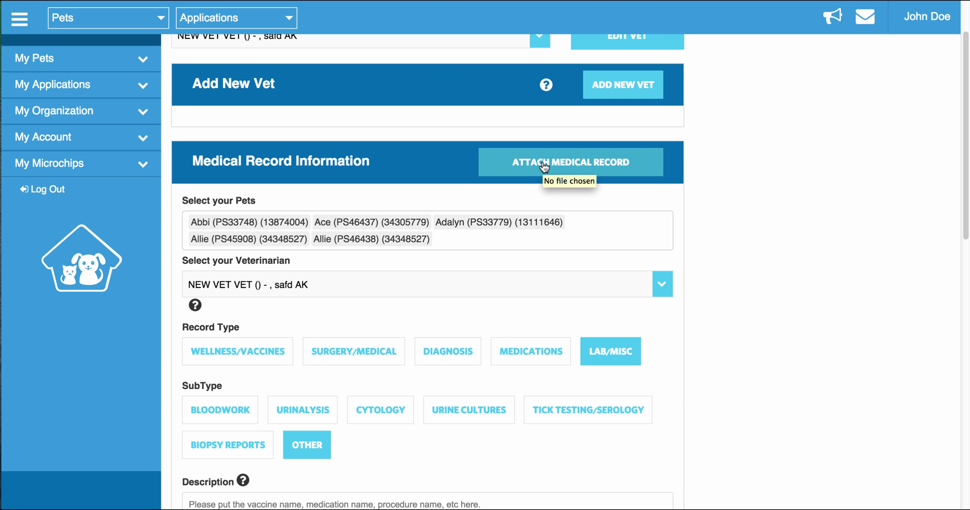
Set record type Wellness/Vaccines with subtype Vaccines Given.
{"action": "scroll", "scroll_direction": "down", "scroll_amount": 3}
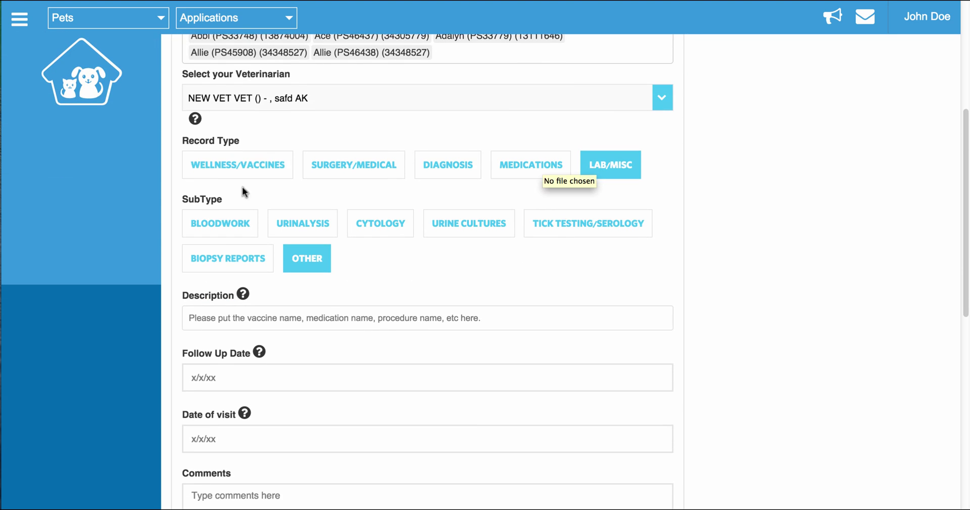
{"action": "left_click", "coordinate": [237, 165]}
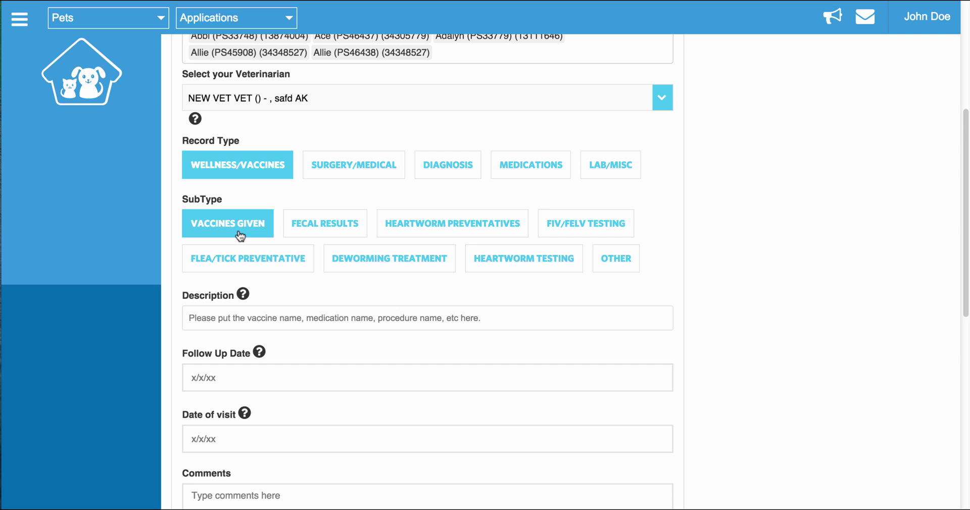
{"action": "left_click", "coordinate": [428, 318]}
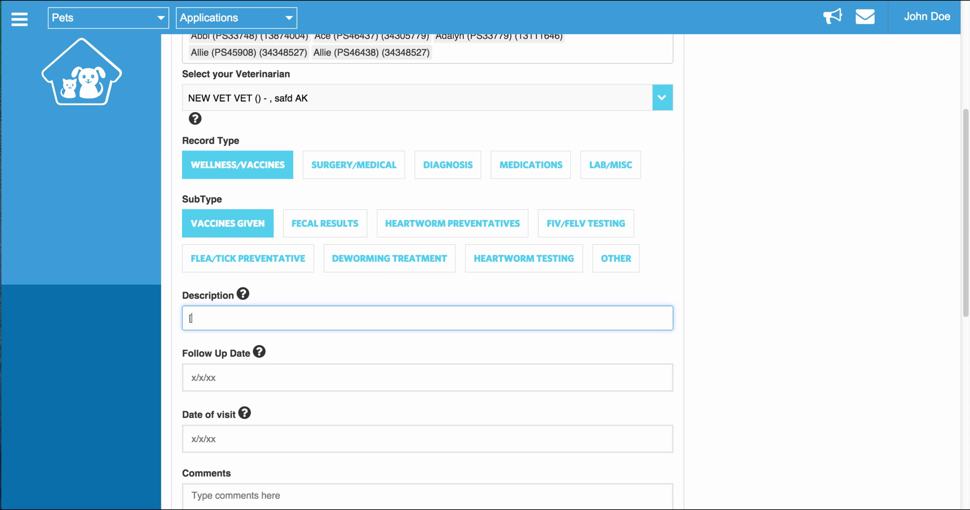
Enter [Rabies Shot] in the description and save it as a tag.
{"action": "type", "text": "Rabies Shot]"}
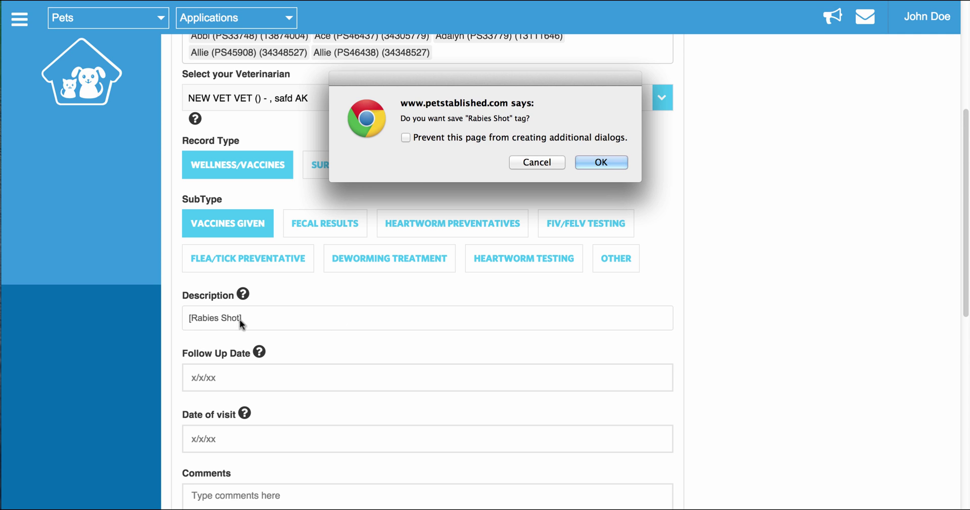
{"action": "mouse_move", "coordinate": [201, 334]}
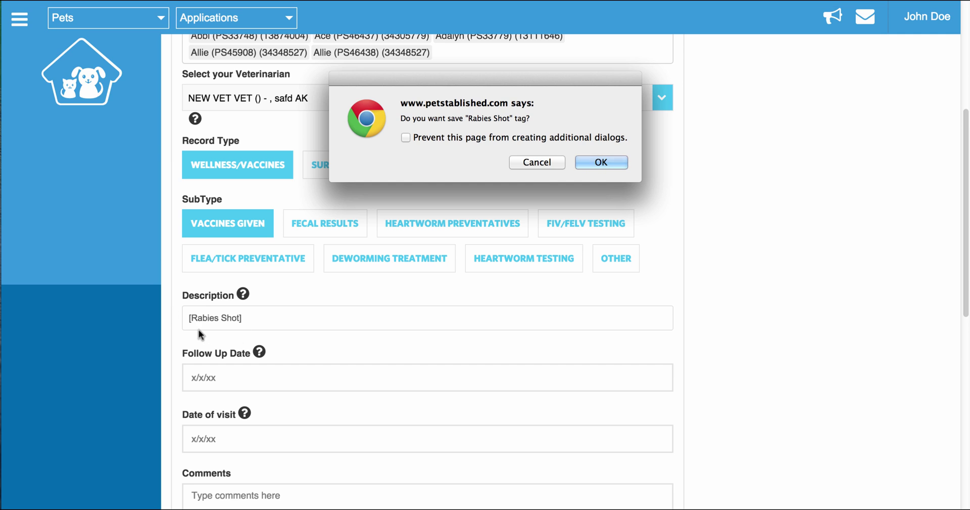
{"action": "mouse_move", "coordinate": [196, 312]}
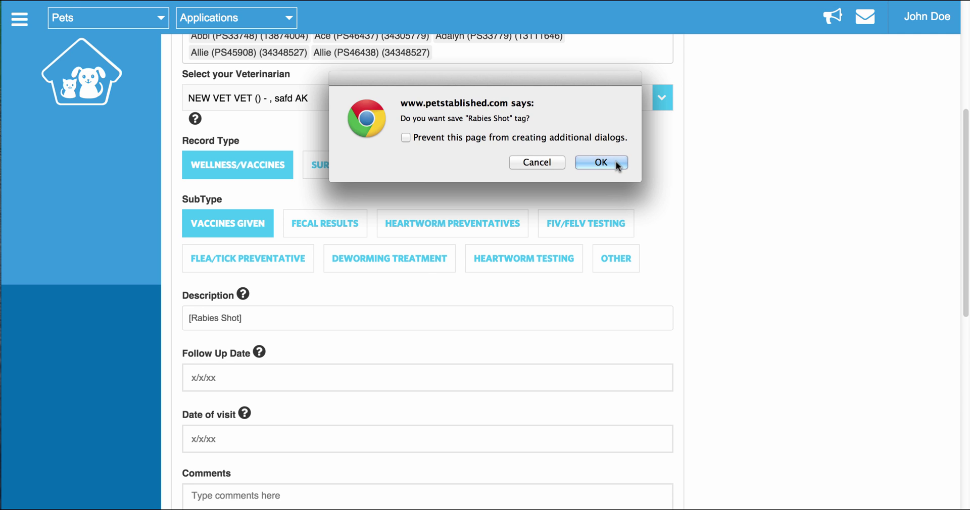
{"action": "left_click", "coordinate": [600, 162]}
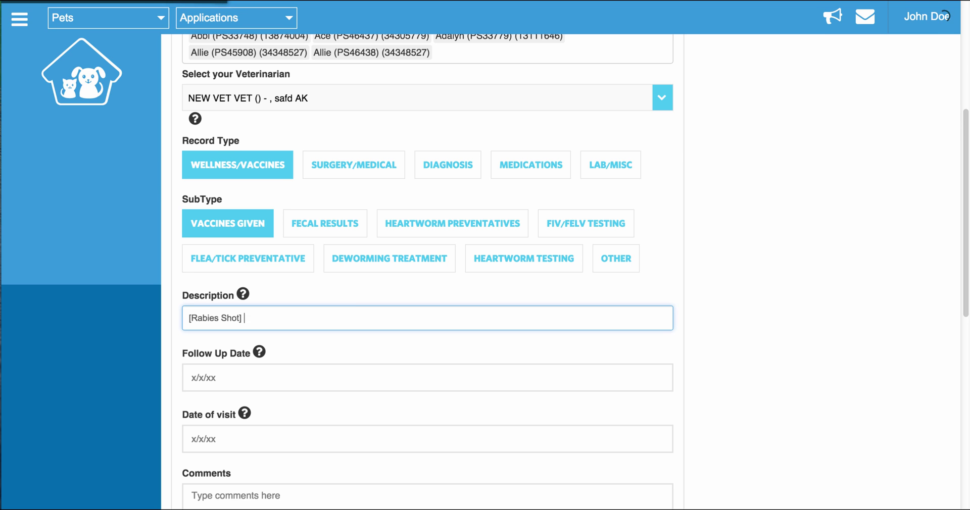
{"action": "type", "text": "@Rab"}
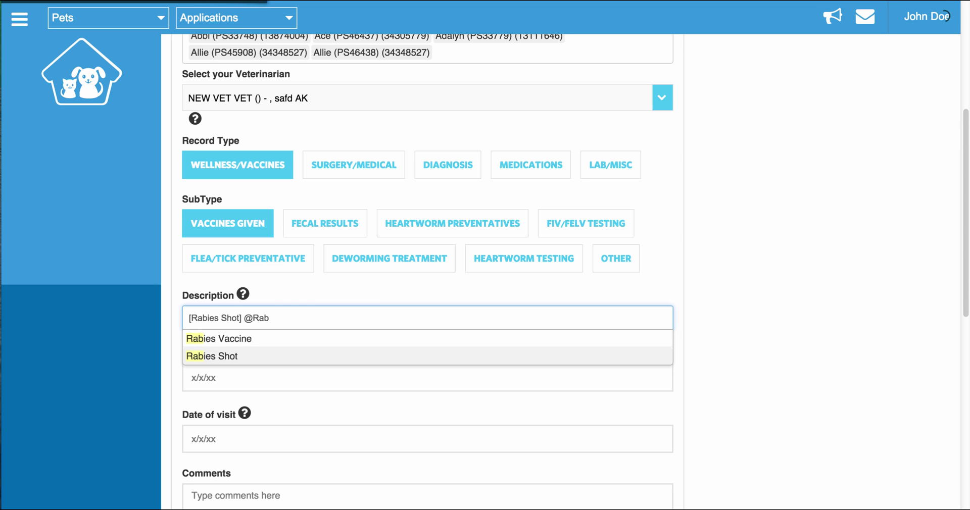
{"action": "left_click", "coordinate": [211, 356]}
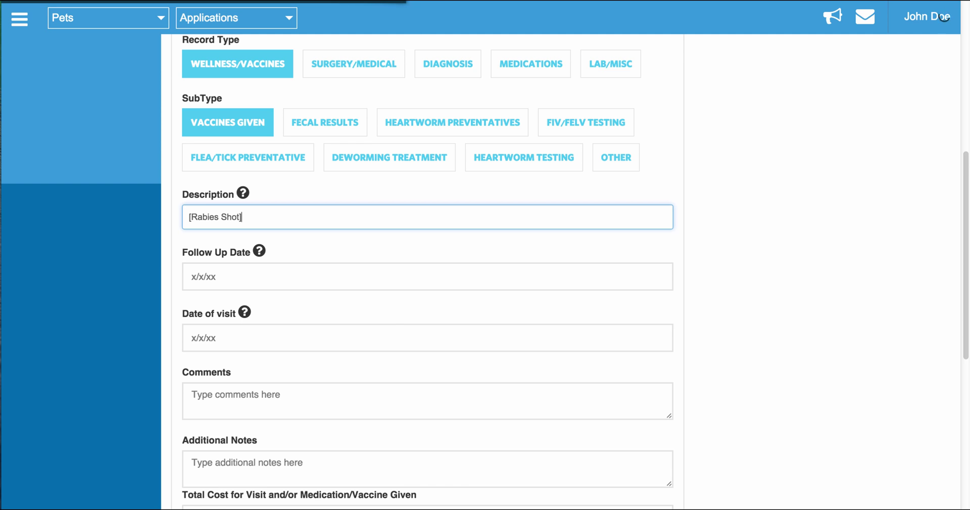
{"action": "mouse_move", "coordinate": [224, 273]}
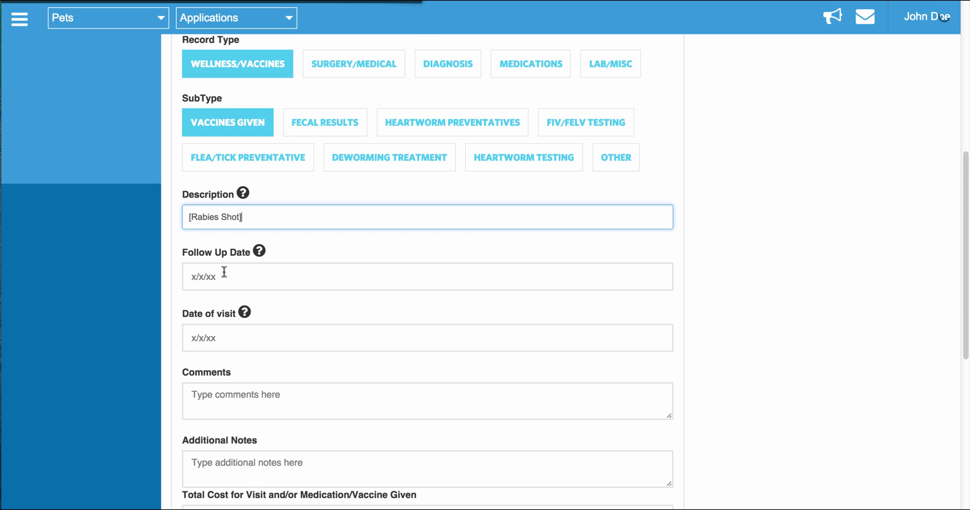
Enable a reminder due 03/14/2016 and save the medical record.
{"action": "scroll", "scroll_direction": "down", "scroll_amount": 3}
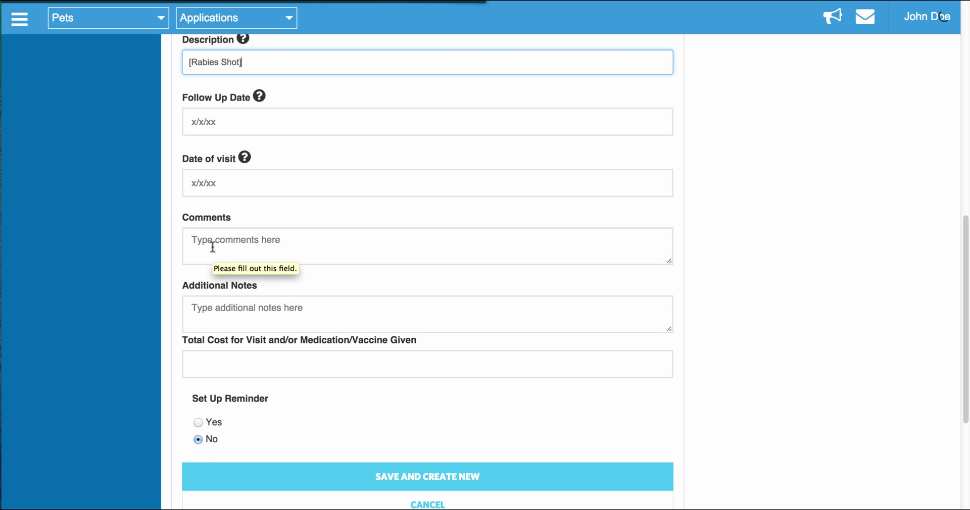
{"action": "scroll", "scroll_direction": "down", "scroll_amount": 3}
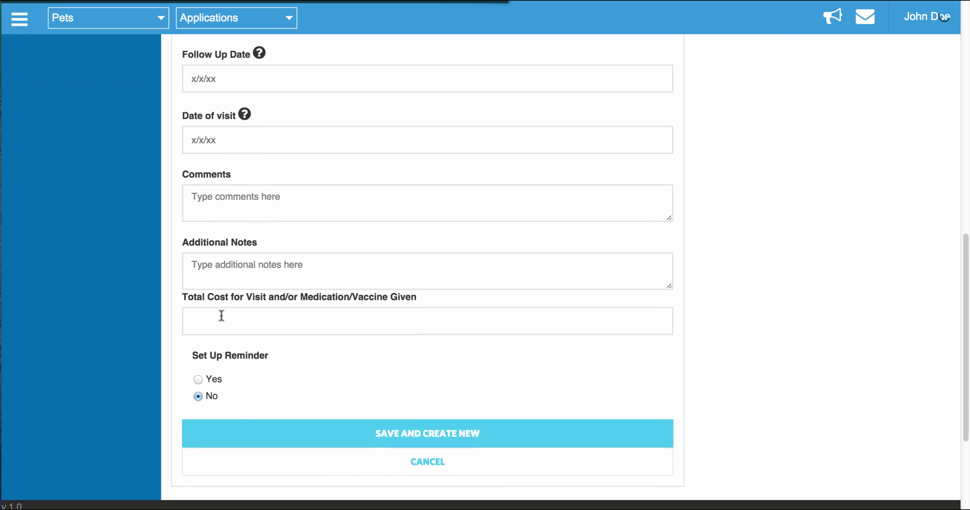
{"action": "scroll", "scroll_direction": "down", "scroll_amount": 3}
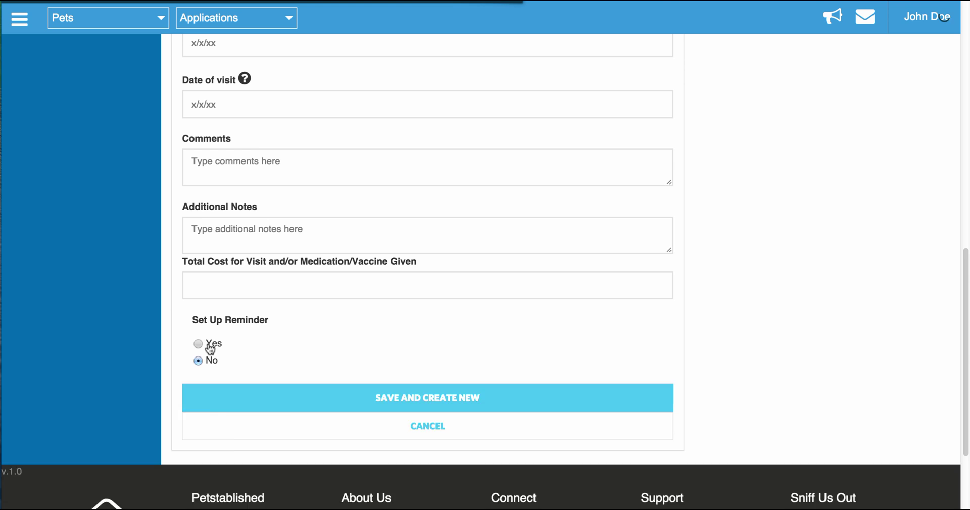
{"action": "left_click", "coordinate": [198, 344]}
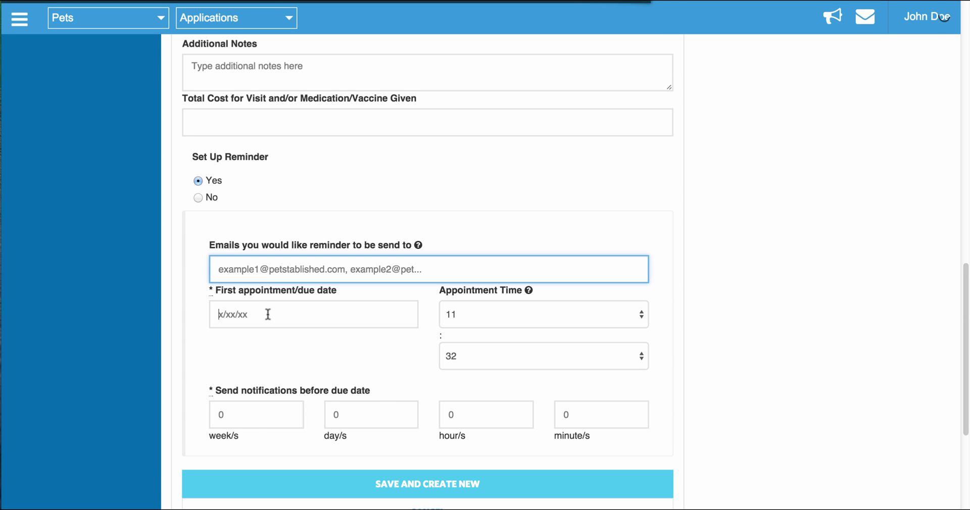
{"action": "type", "text": "03/14/2016"}
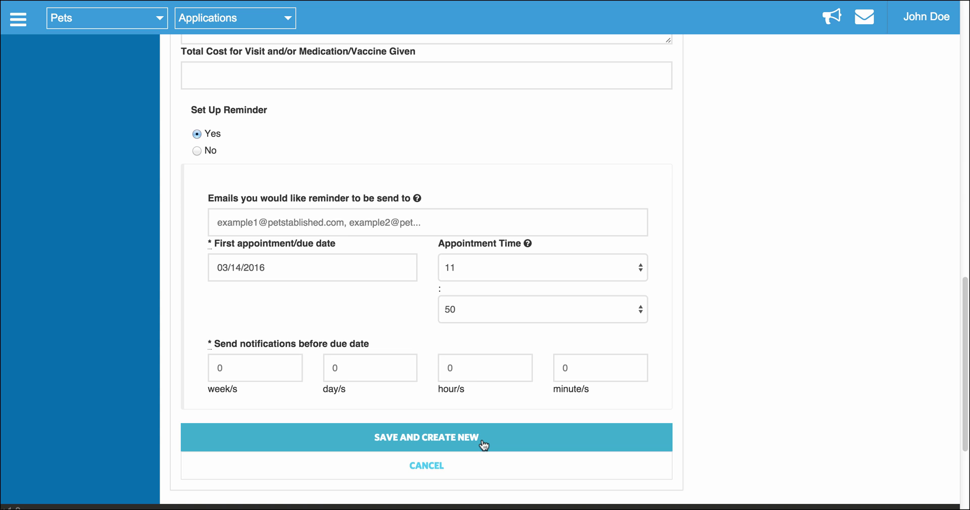
{"action": "left_click", "coordinate": [427, 438]}
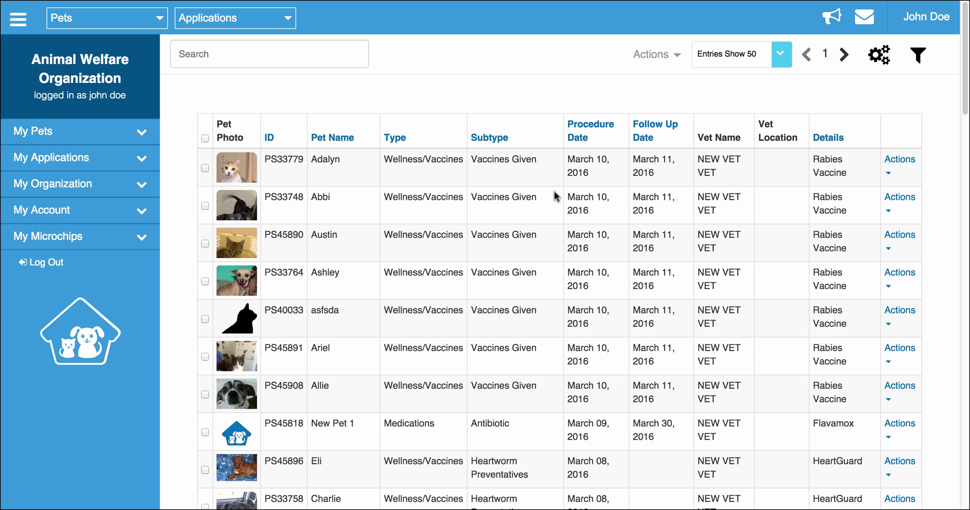
Go to My Pets > Reminders and start a new reminder with Set A Reminder.
{"action": "left_click", "coordinate": [33, 132]}
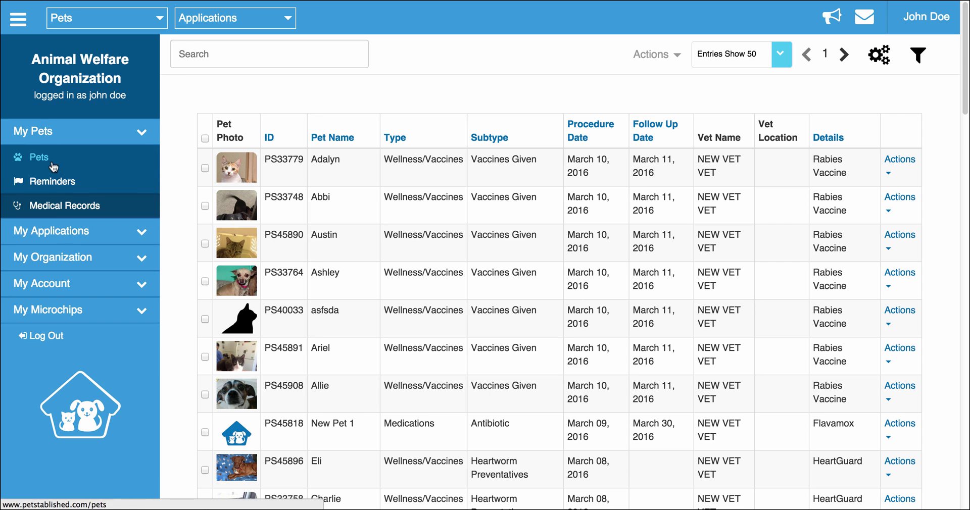
{"action": "left_click", "coordinate": [52, 181]}
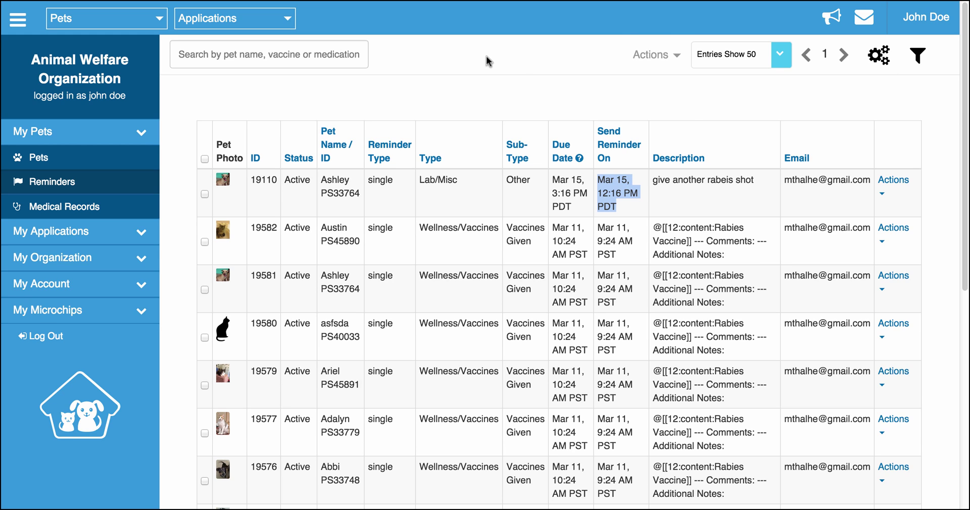
{"action": "left_click", "coordinate": [655, 55]}
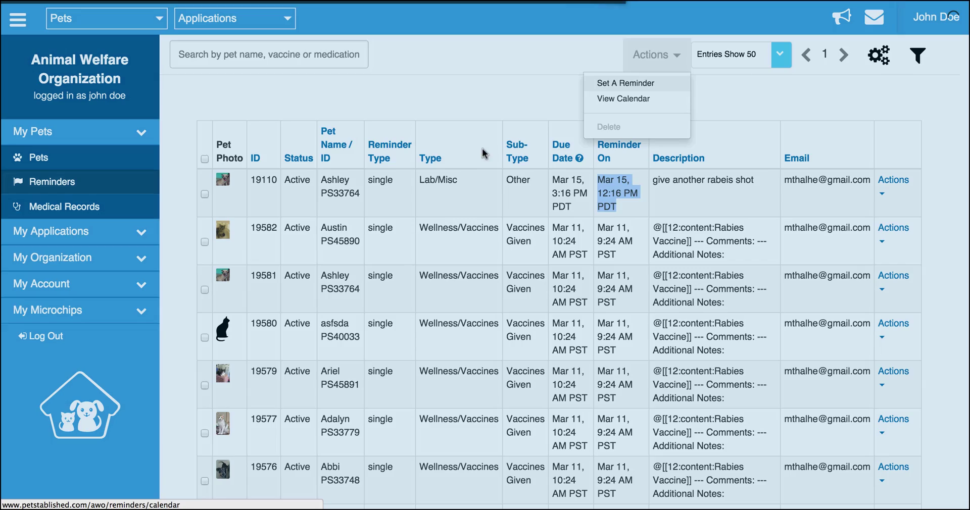
{"action": "left_click", "coordinate": [626, 83]}
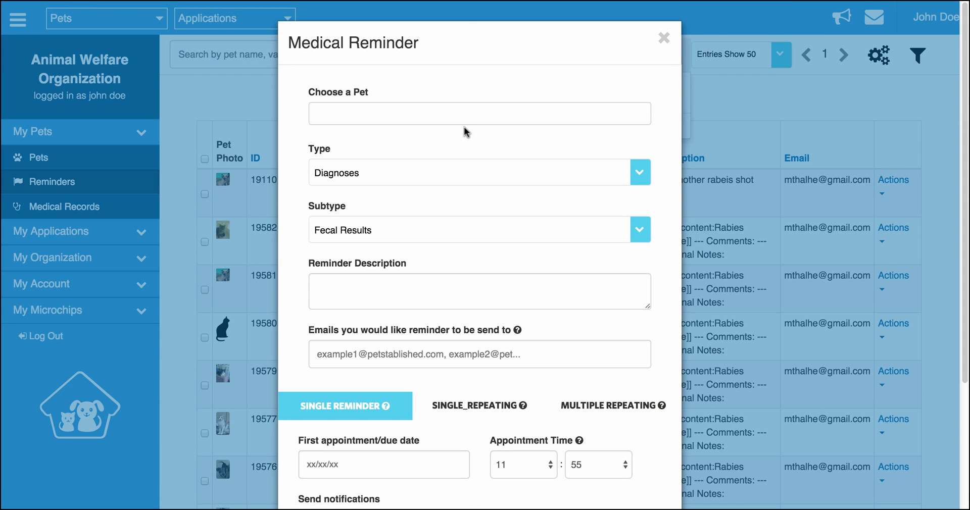
Add Adalyn, both Allies, Ace and Amber, with type Wellness/Vaccines, subtype Vaccines Given.
{"action": "left_click", "coordinate": [479, 113]}
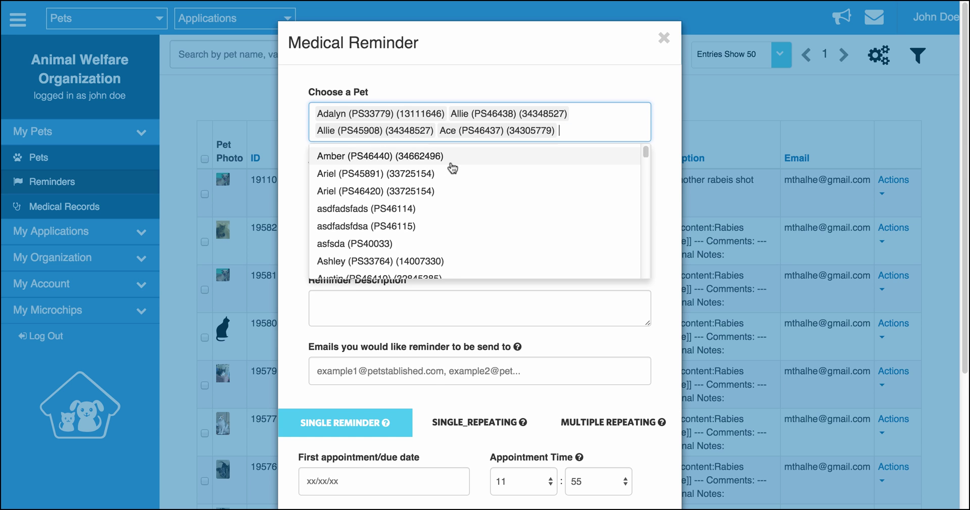
{"action": "left_click", "coordinate": [375, 156]}
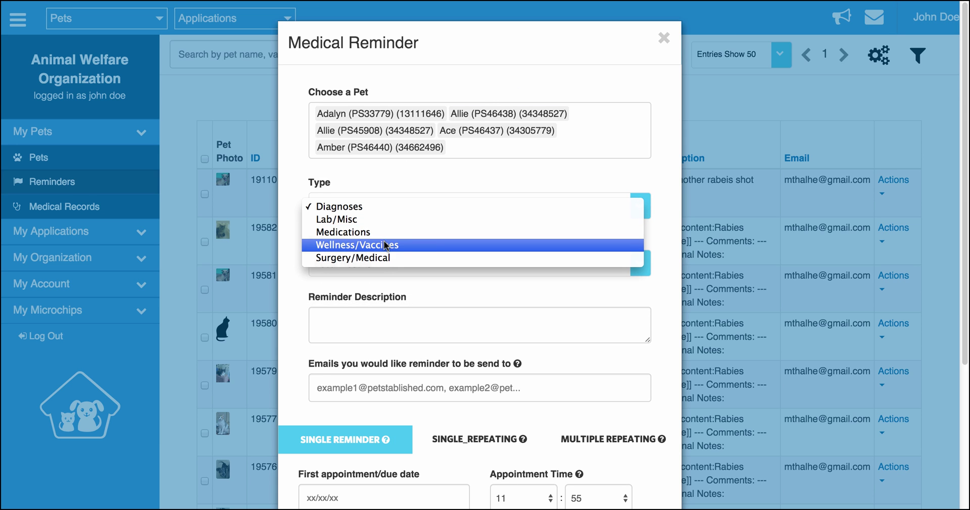
{"action": "left_click", "coordinate": [357, 246]}
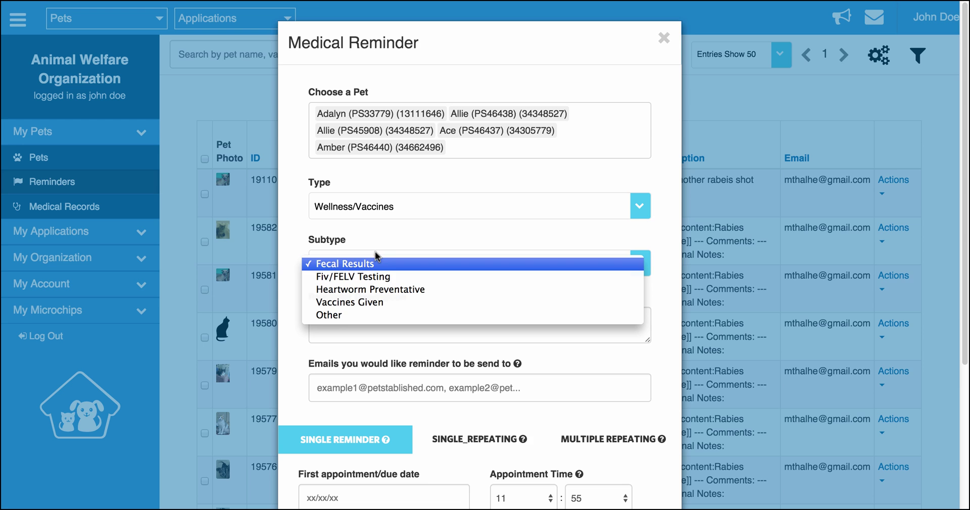
{"action": "left_click", "coordinate": [351, 302]}
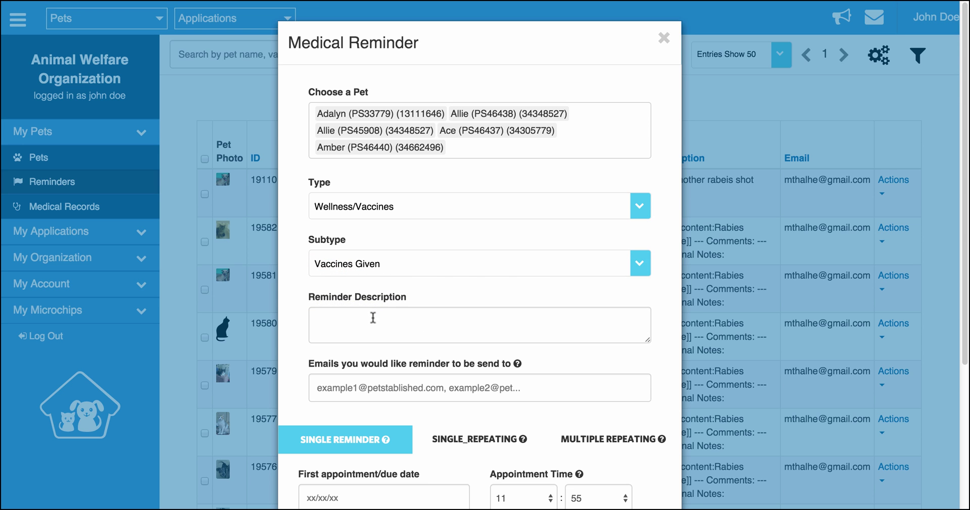
{"action": "left_click", "coordinate": [479, 325]}
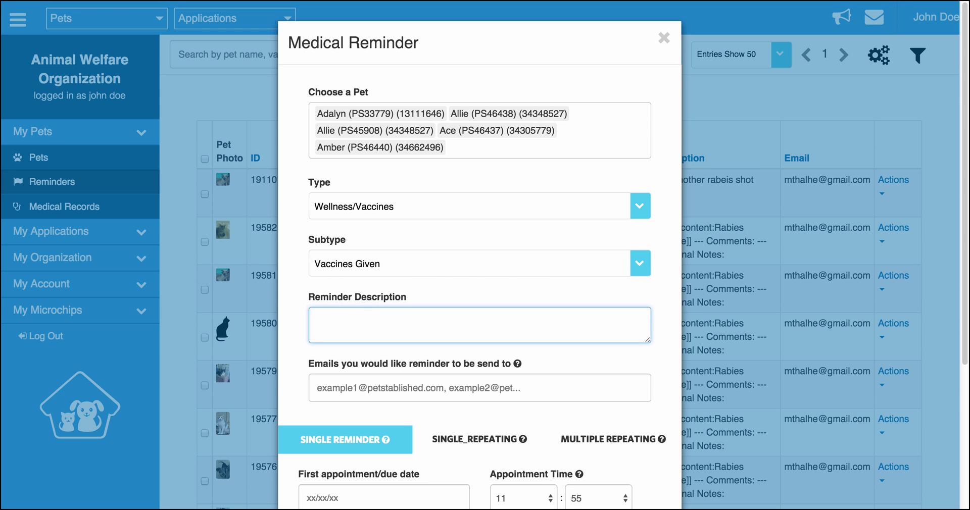
{"action": "type", "text": "Rabies Booster Shot"}
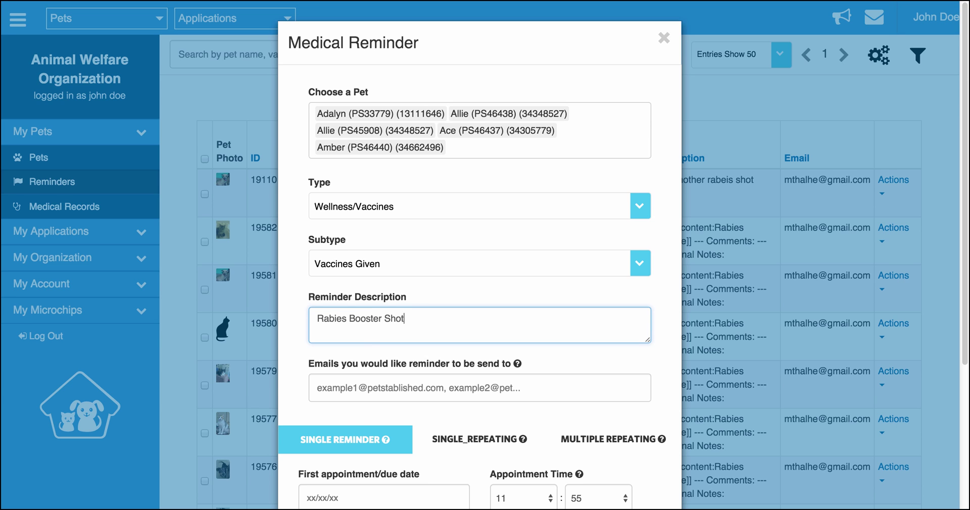
{"action": "left_click", "coordinate": [479, 388]}
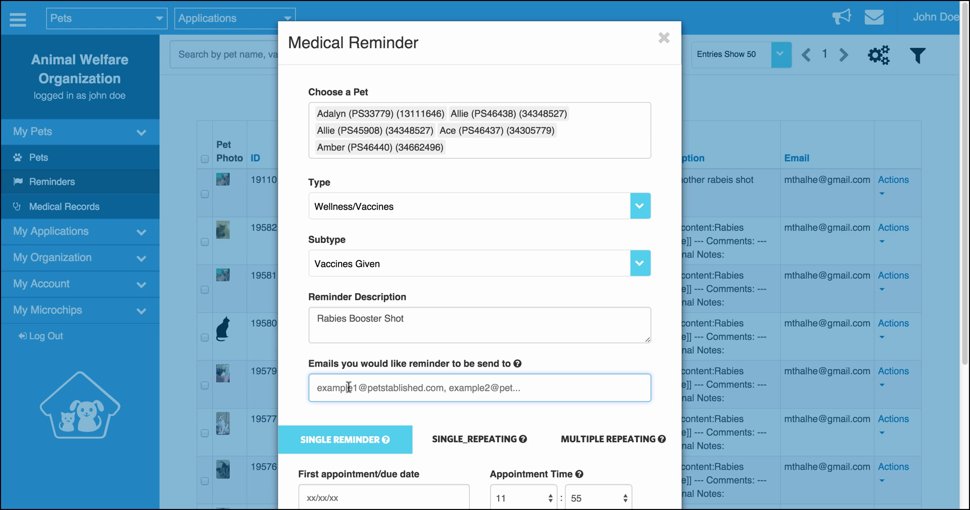
{"action": "type", "text": "test@test.com"}
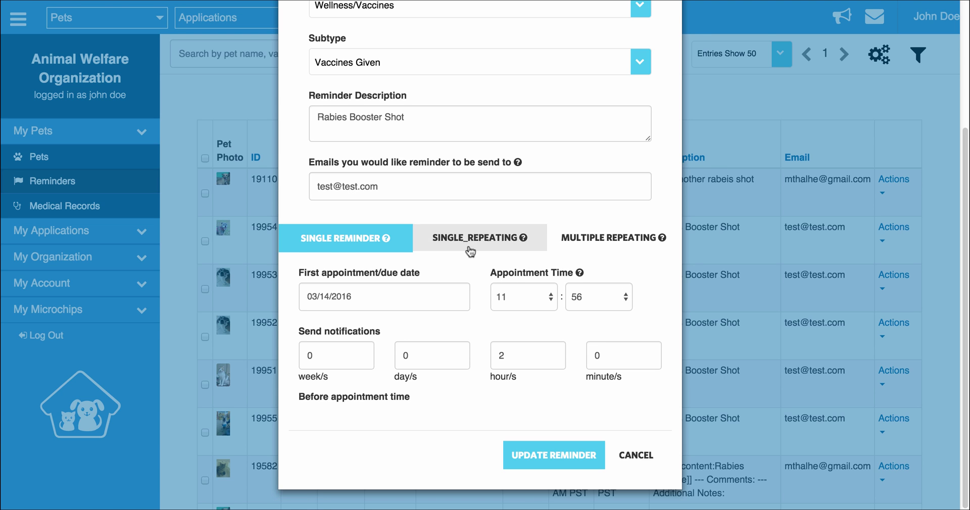
Switch the Rabies Booster Shot reminder to single repeating, repeating every 1 Day/s.
{"action": "left_click", "coordinate": [479, 238]}
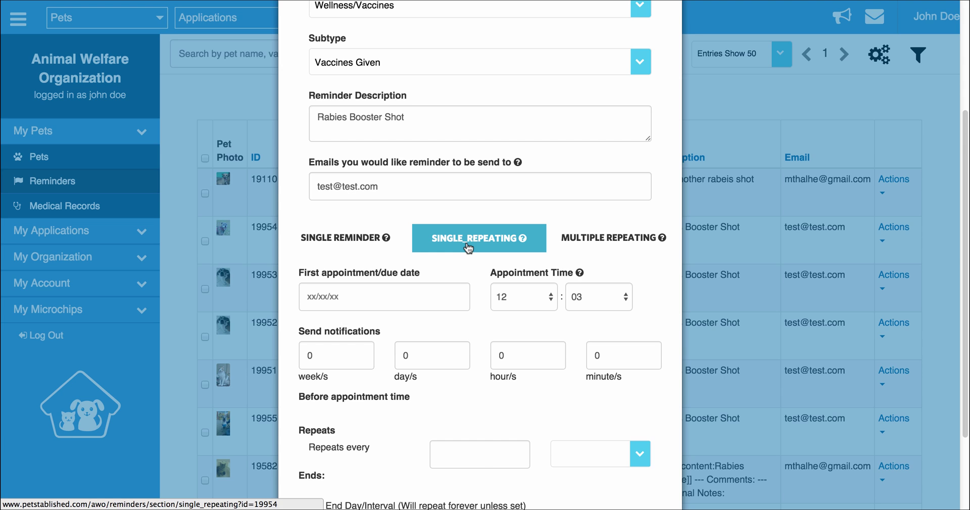
{"action": "left_click", "coordinate": [480, 455]}
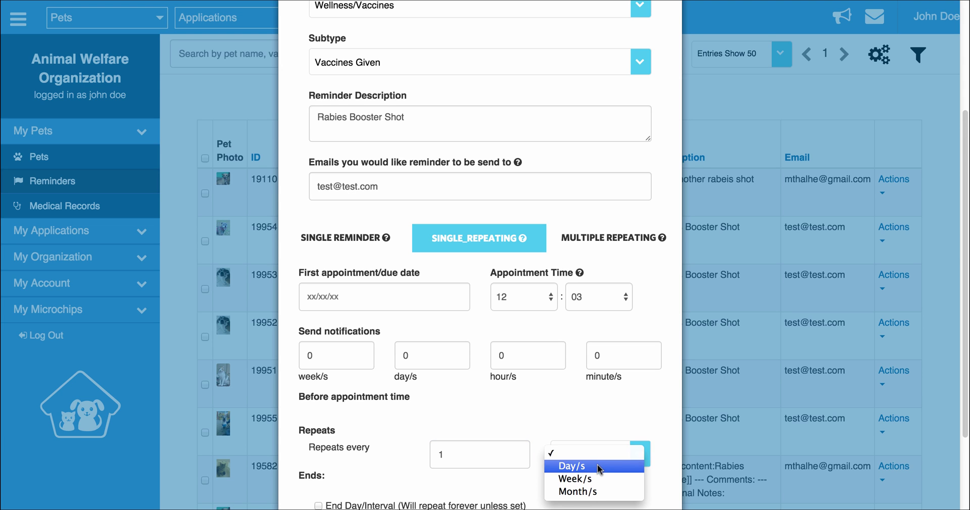
{"action": "left_click", "coordinate": [570, 466]}
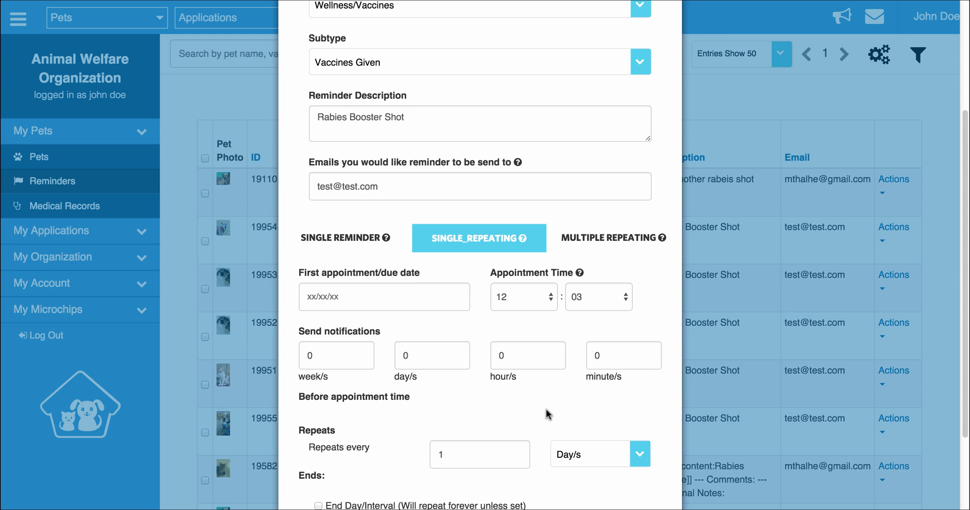
{"action": "mouse_move", "coordinate": [374, 123]}
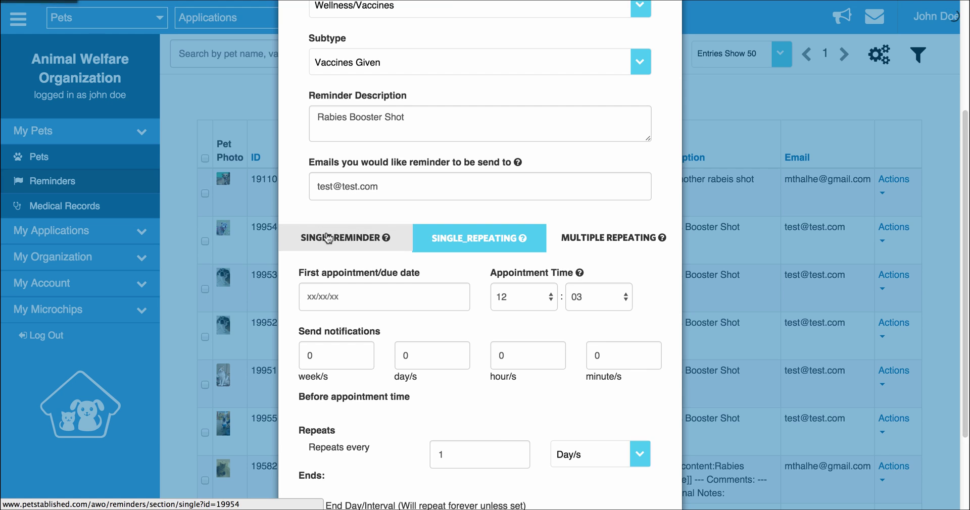
Revert the reminder to a single one-time reminder and cancel the edit without saving.
{"action": "left_click", "coordinate": [345, 237]}
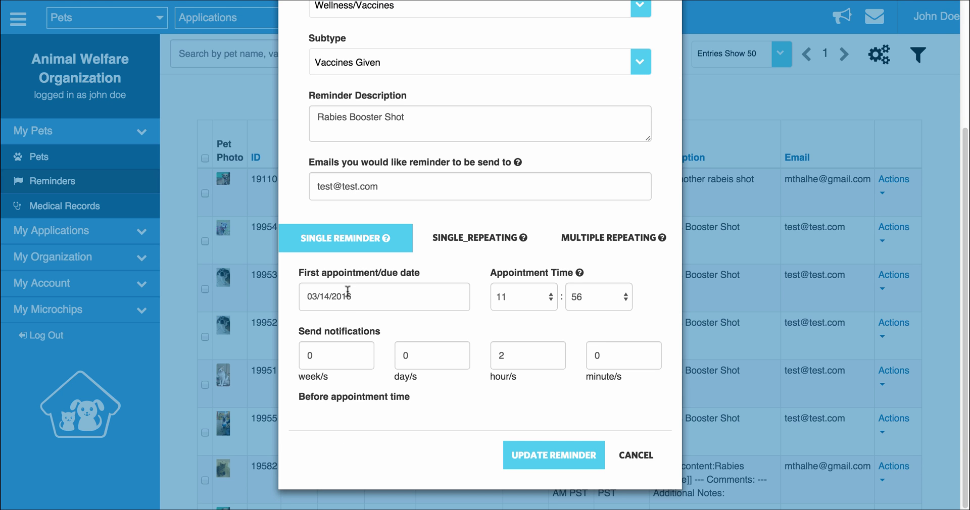
{"action": "mouse_move", "coordinate": [377, 295]}
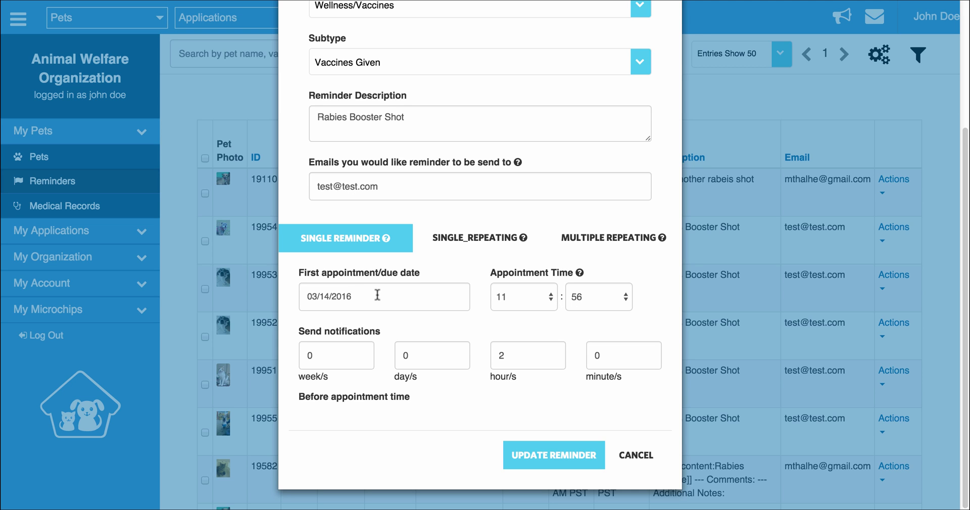
{"action": "mouse_move", "coordinate": [480, 349]}
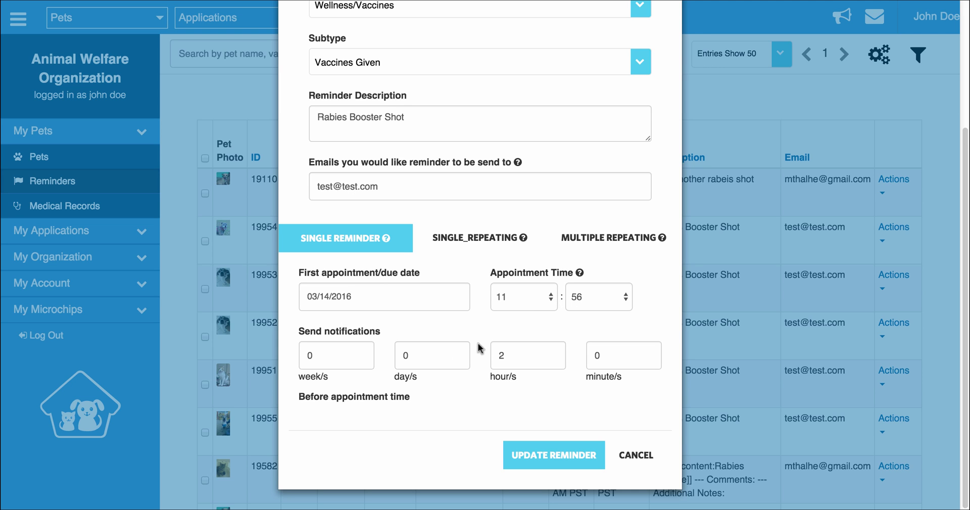
{"action": "mouse_move", "coordinate": [538, 312]}
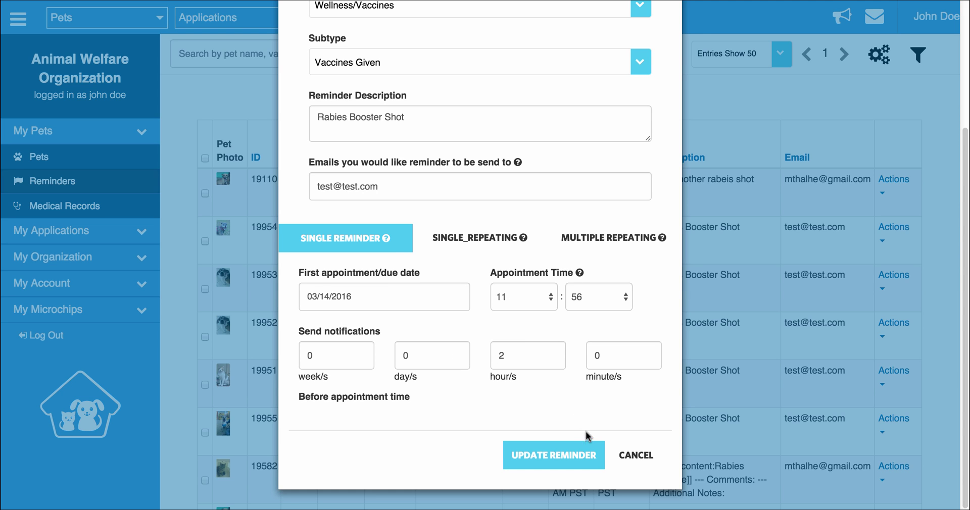
{"action": "mouse_move", "coordinate": [614, 465]}
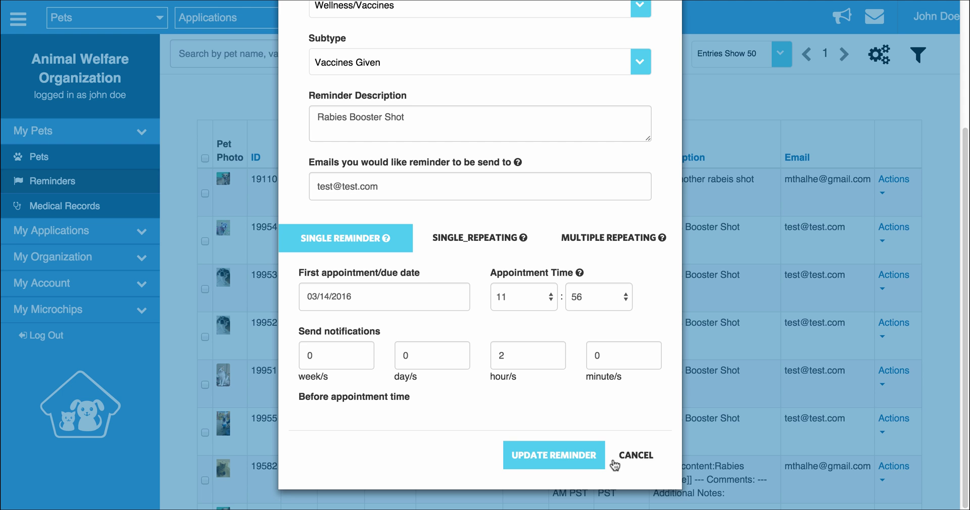
{"action": "left_click", "coordinate": [636, 456]}
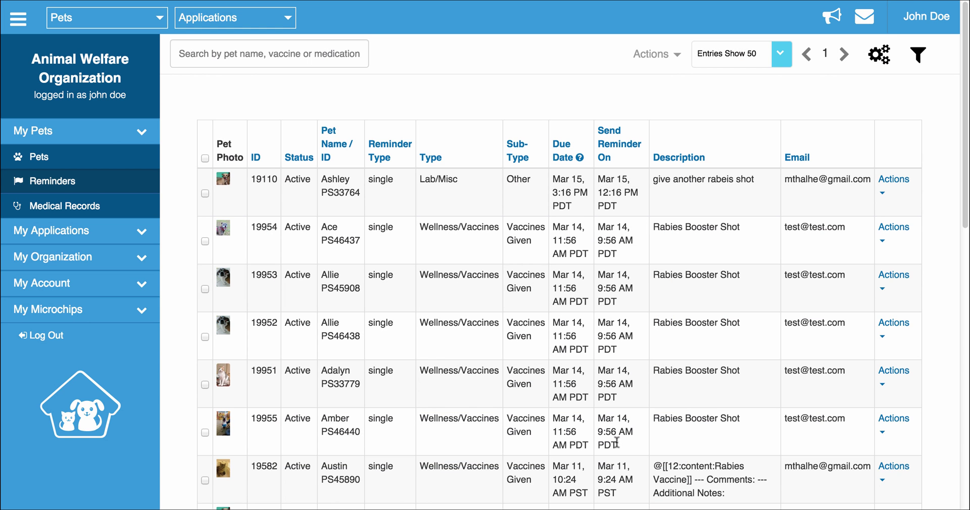
{"action": "mouse_move", "coordinate": [413, 118]}
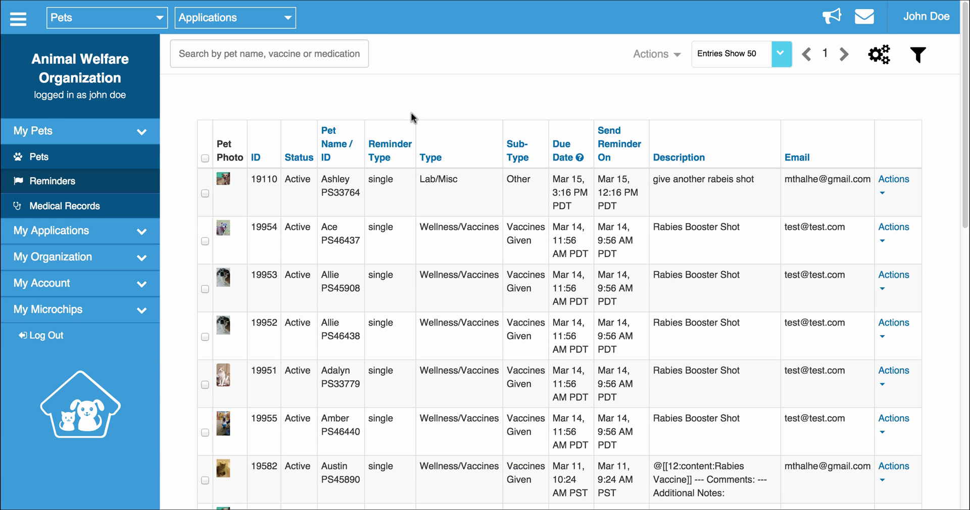